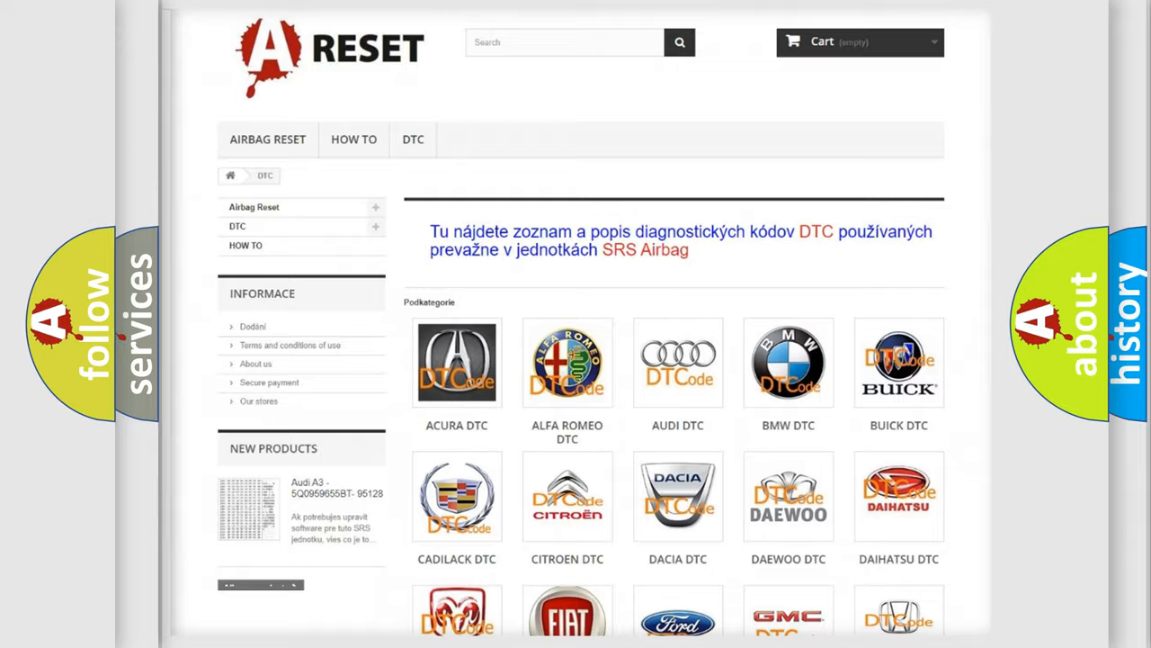
Step: Reach the Jeep DTC page from the category grid and scroll its multi-column code table
scroll(down, 3)
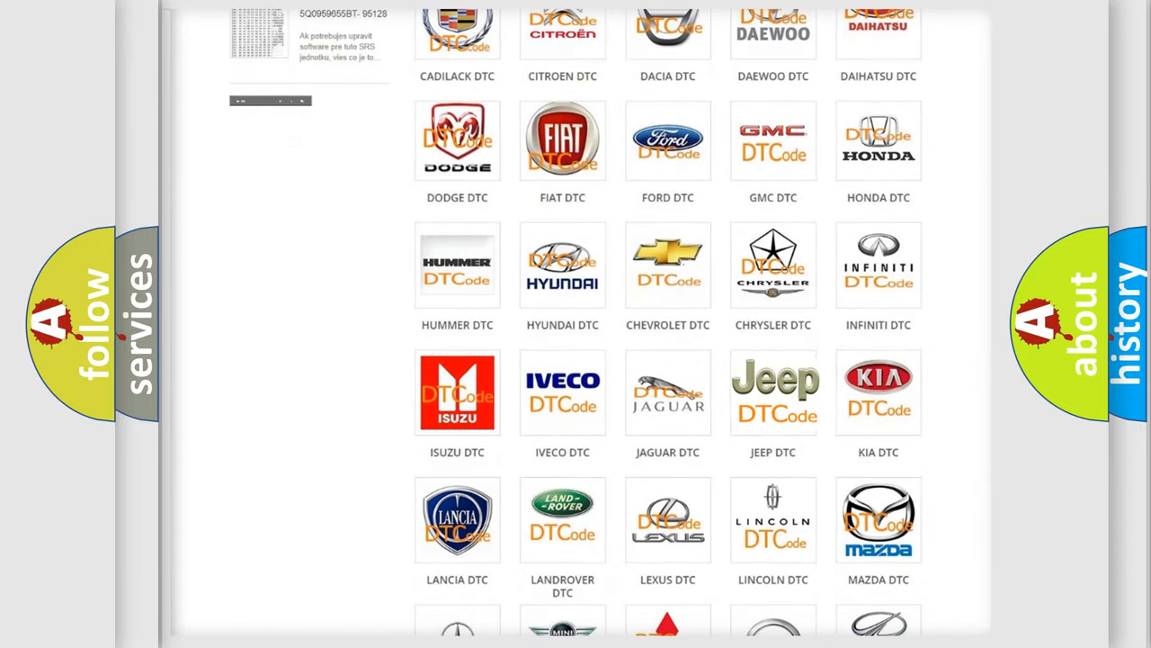
click(773, 392)
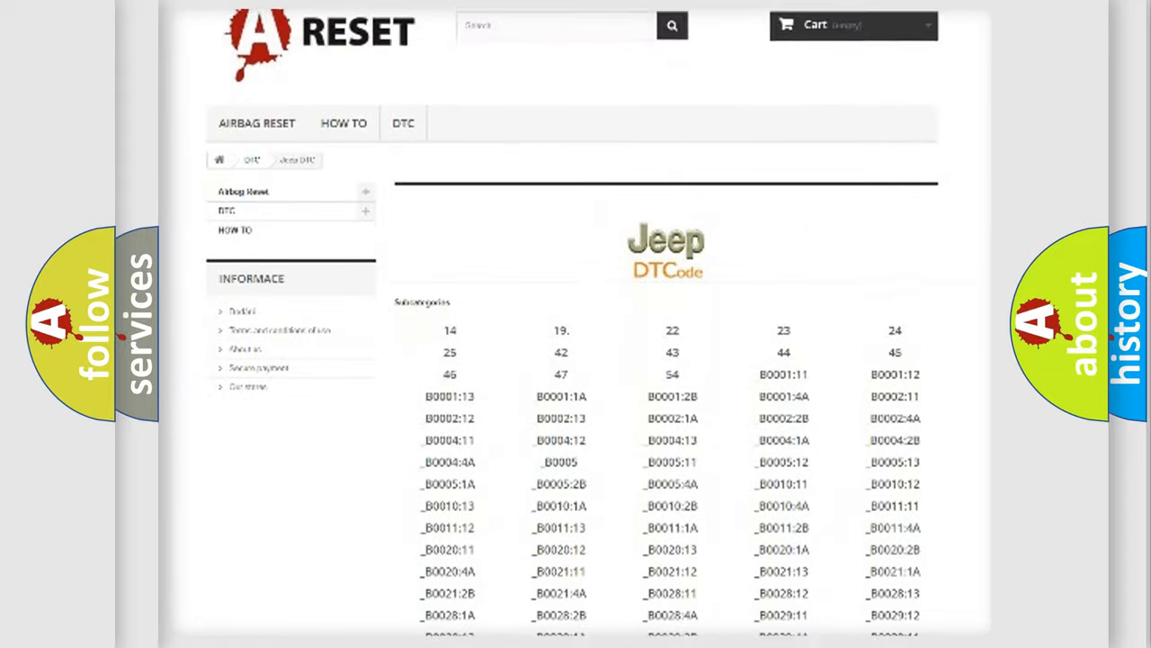
scroll(down, 3)
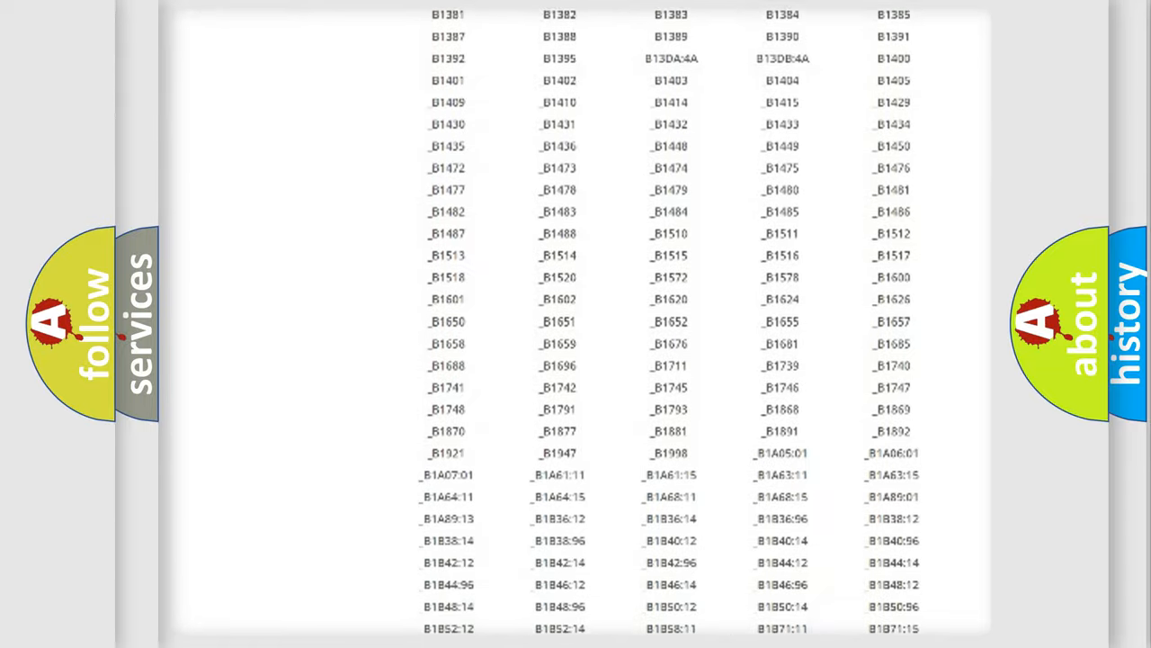